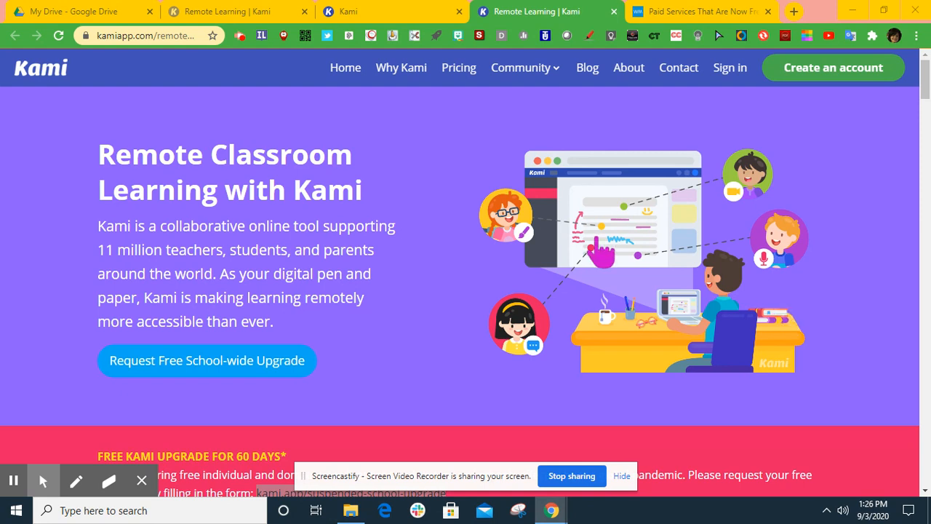
# - Scroll to the FREE KAMI UPGRADE FOR 60 DAYS section and select the kami.app/suspended-school-upgrade link
pyautogui.scroll(-3)
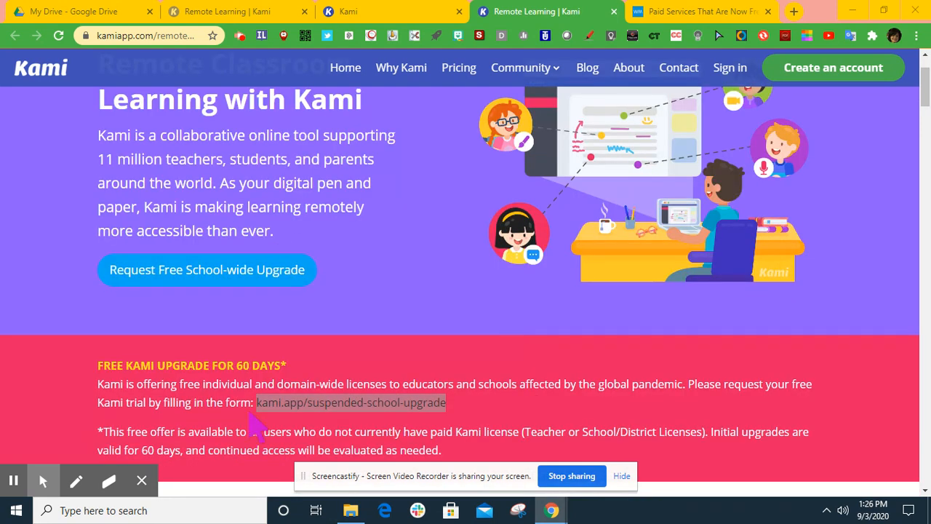
pyautogui.moveTo(651, 245)
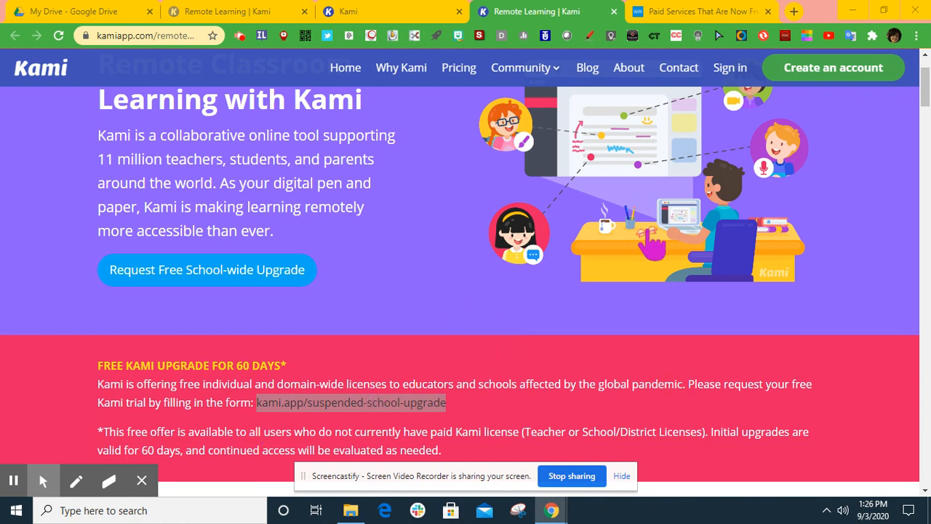
pyautogui.scroll(3)
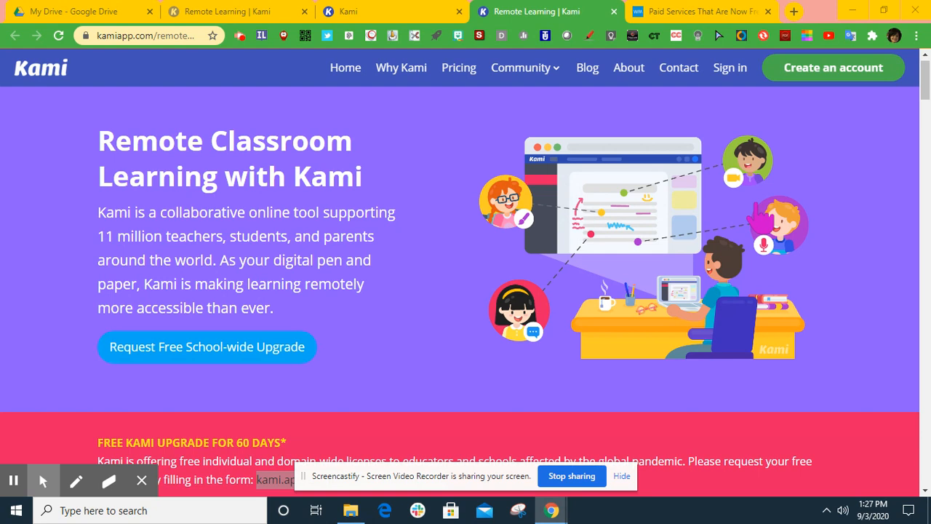
pyautogui.moveTo(112, 120)
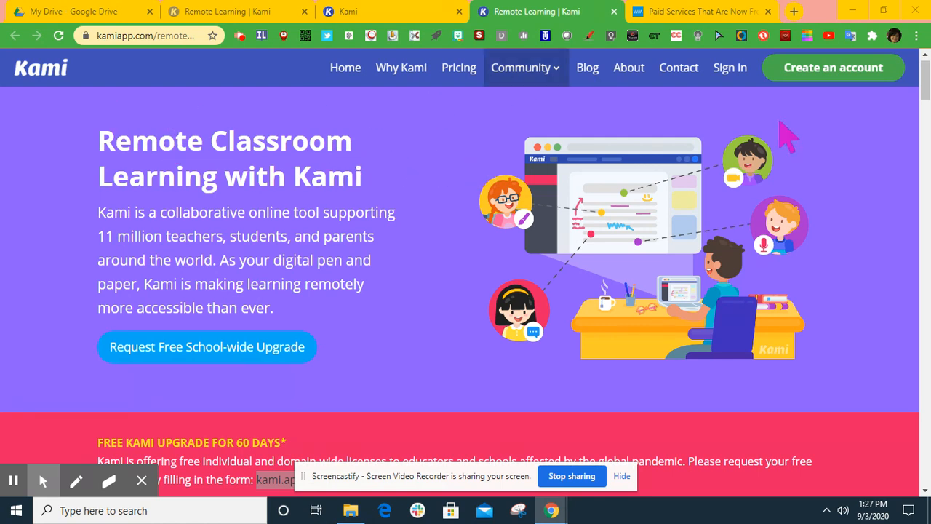
pyautogui.scroll(-3)
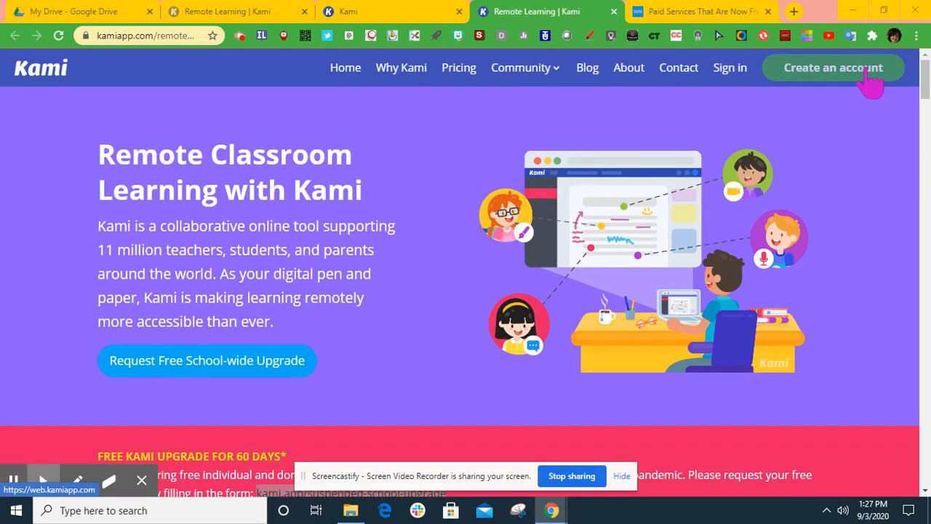
pyautogui.moveTo(866, 81)
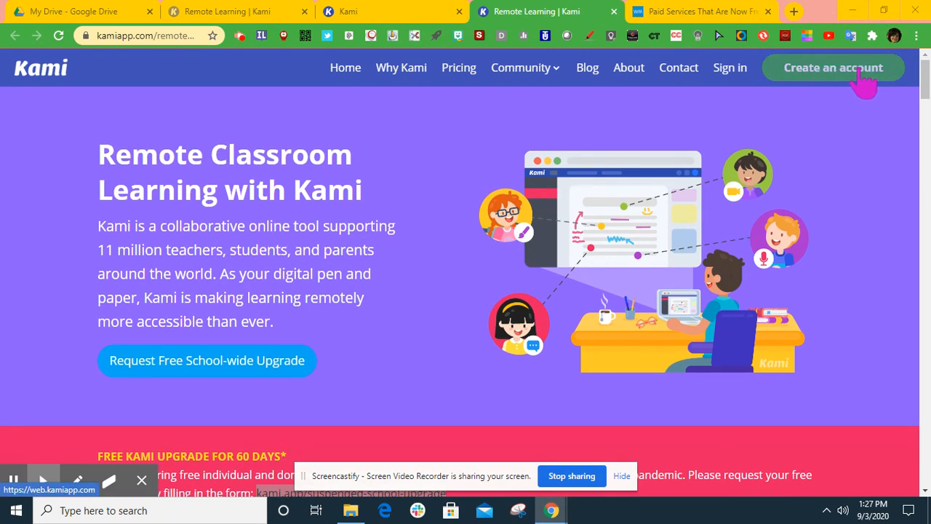
pyautogui.moveTo(854, 87)
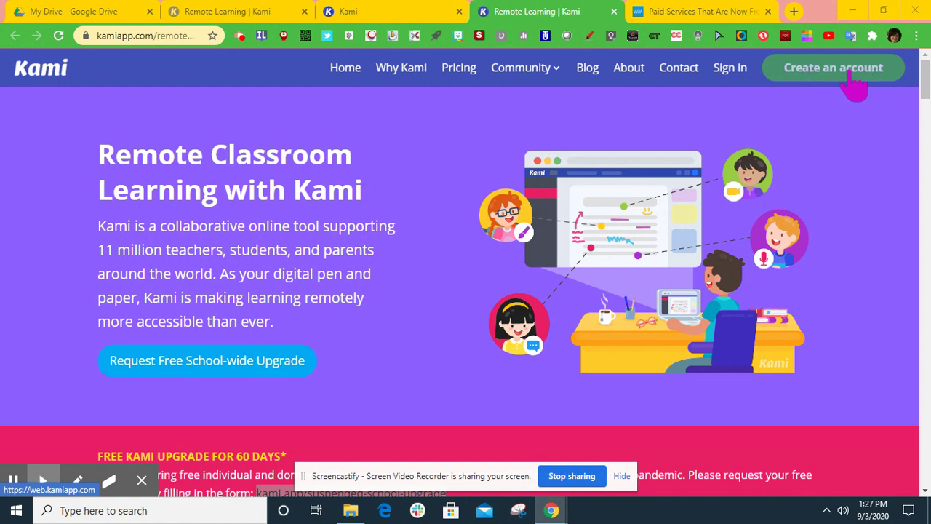
pyautogui.moveTo(730, 67)
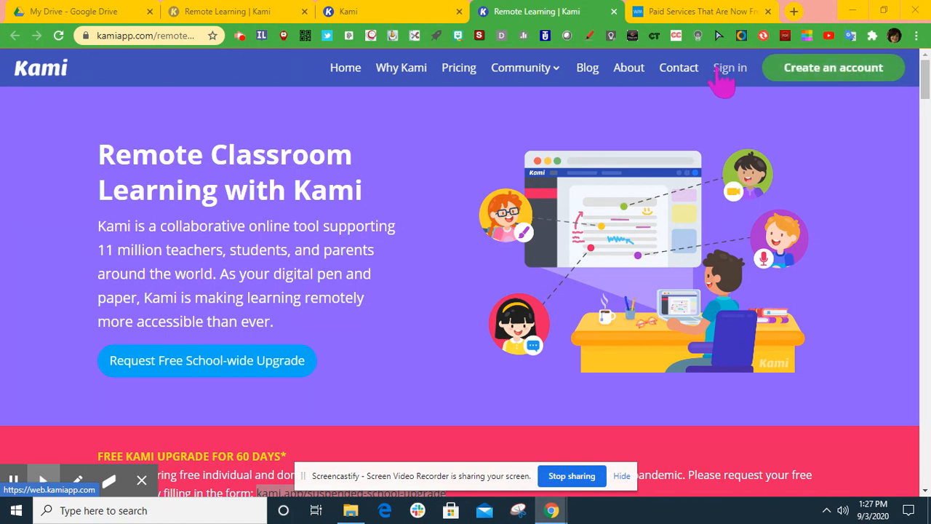
pyautogui.moveTo(551, 237)
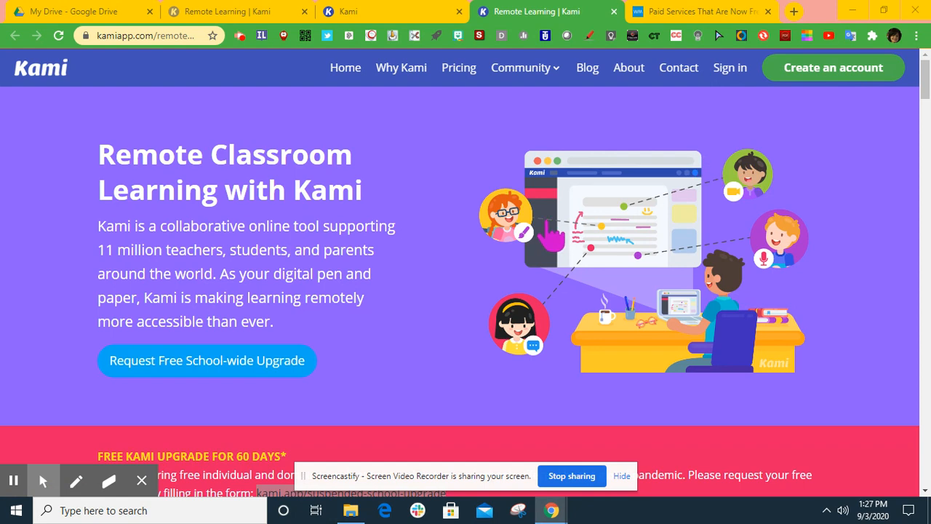
pyautogui.scroll(-3)
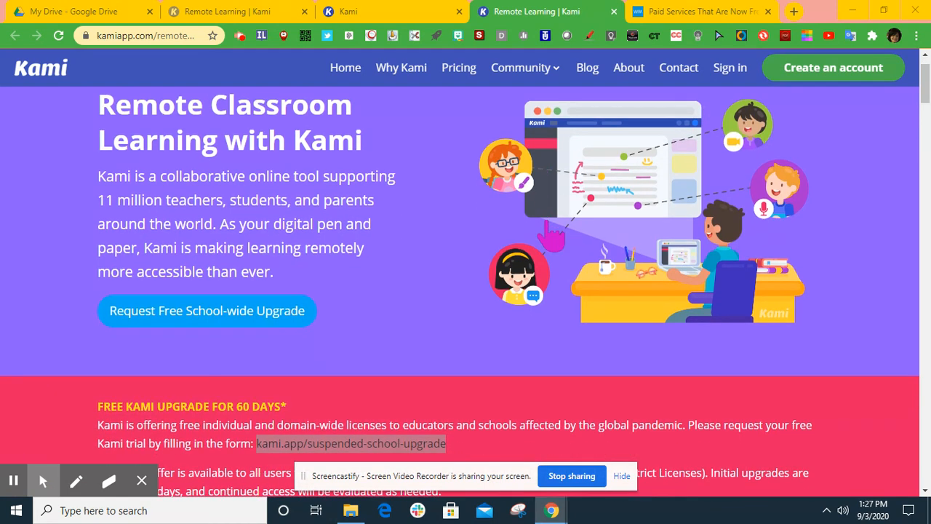
pyautogui.moveTo(257, 331)
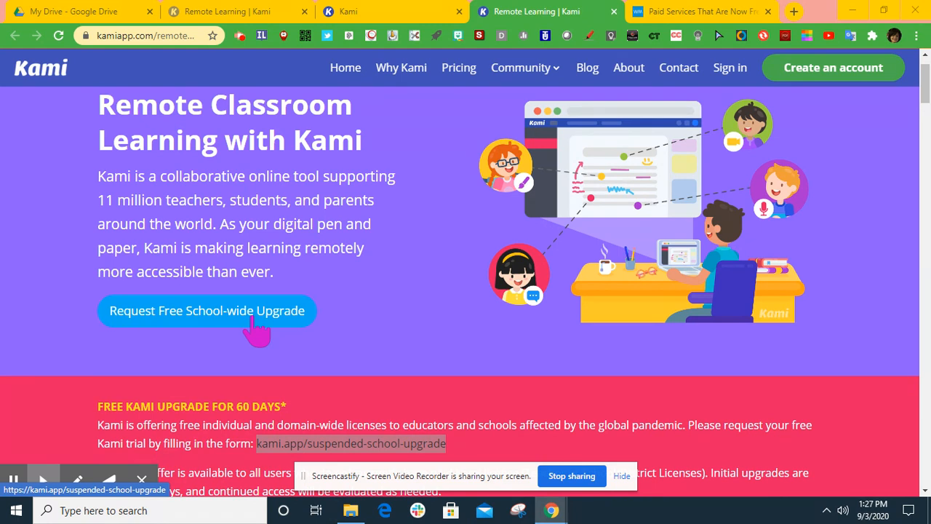
pyautogui.moveTo(268, 335)
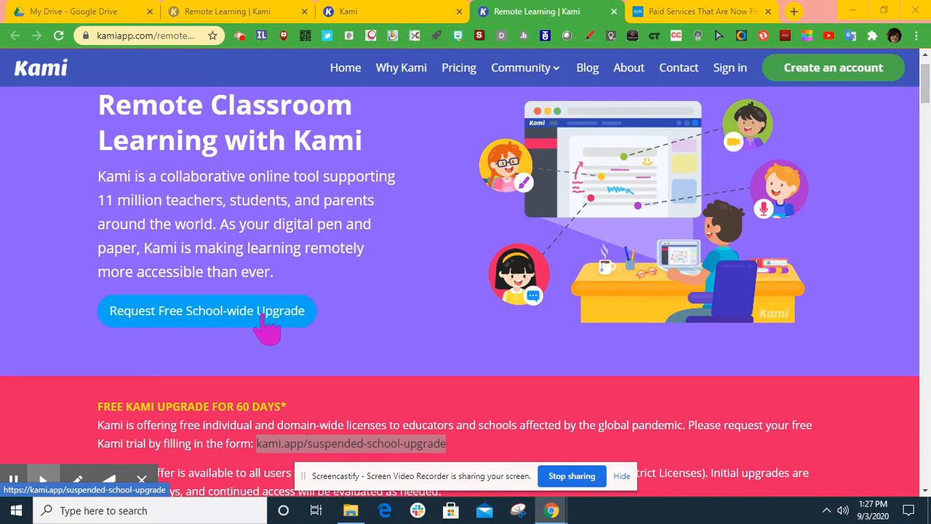
pyautogui.moveTo(342, 301)
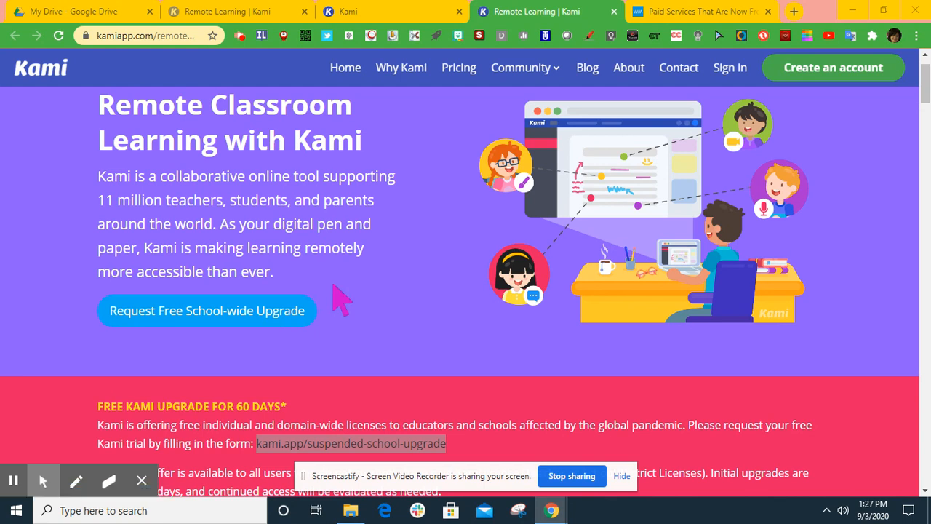
pyautogui.scroll(-3)
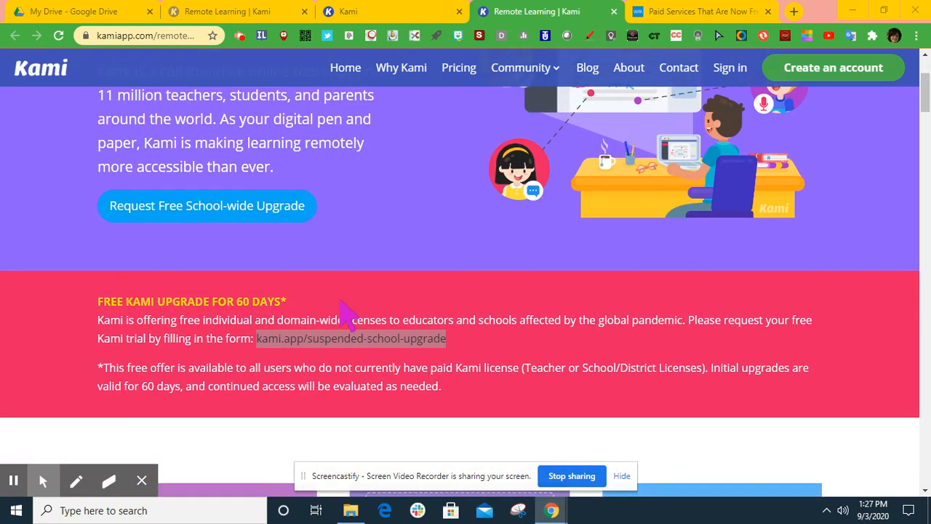
pyautogui.moveTo(269, 357)
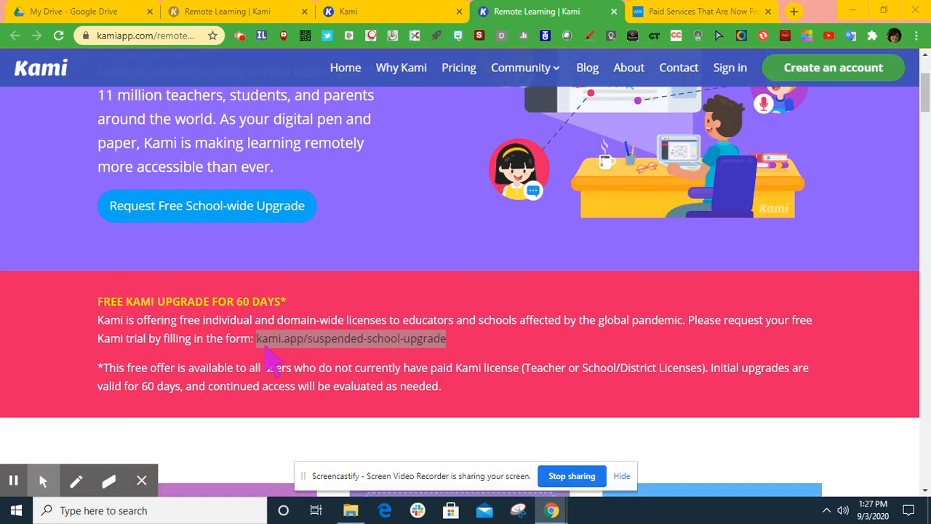
pyautogui.moveTo(264, 355)
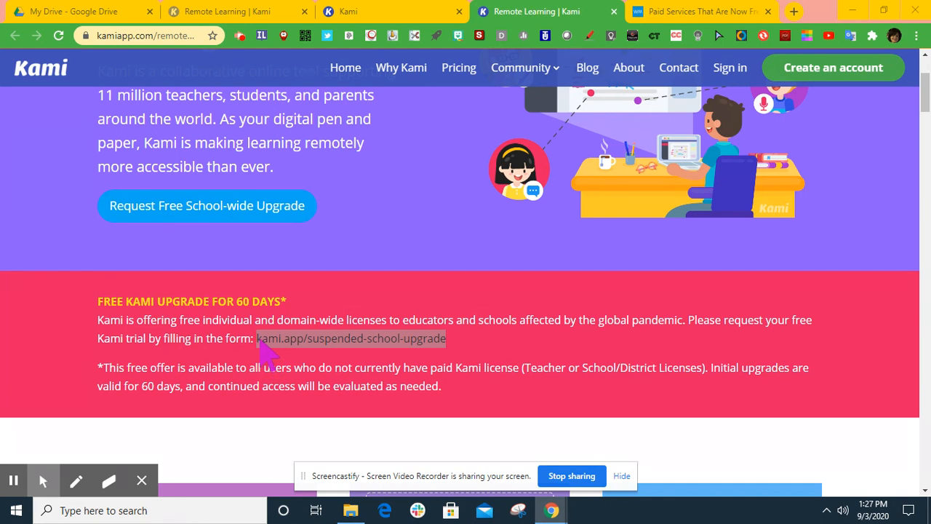
pyautogui.moveTo(412, 349)
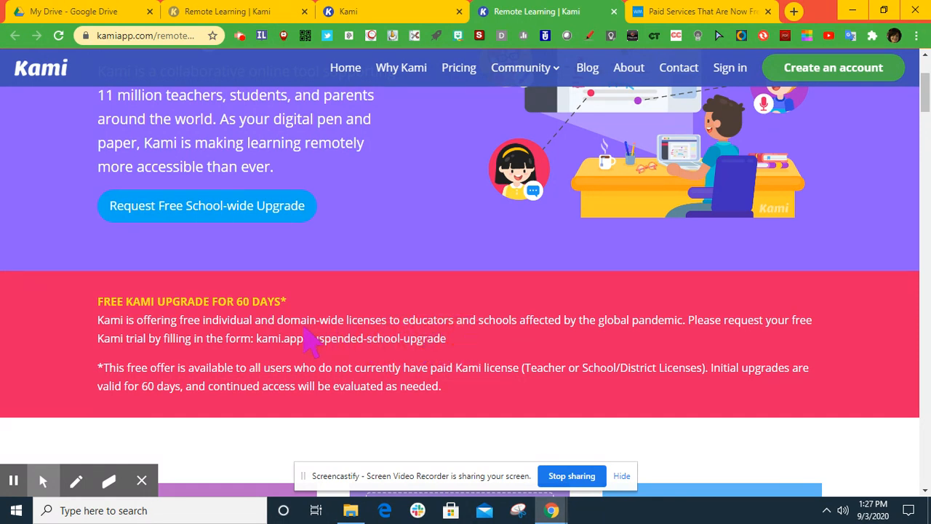
pyautogui.doubleClick(339, 338)
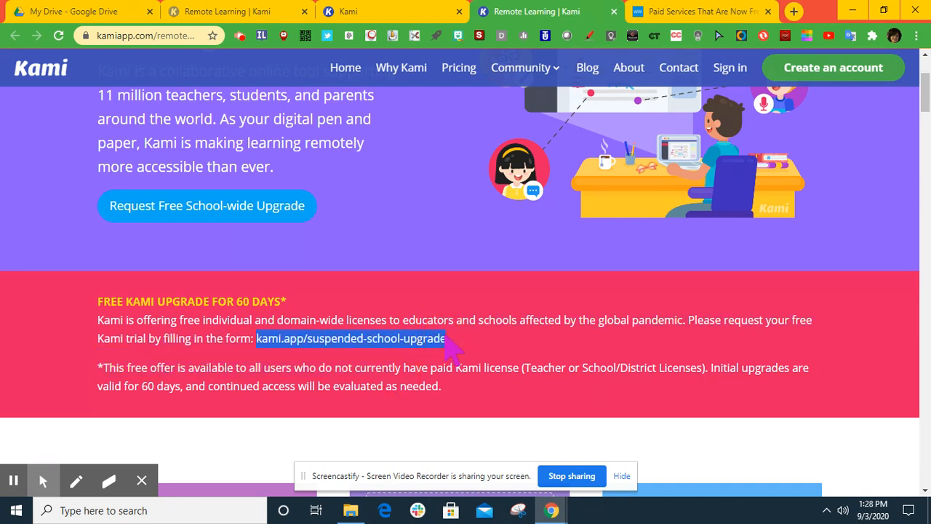
pyautogui.moveTo(698, 11)
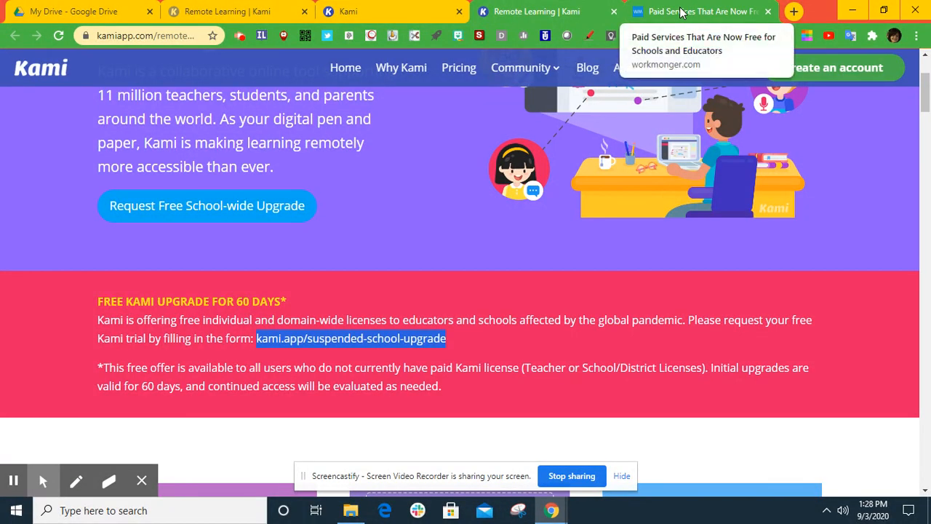
pyautogui.moveTo(213, 30)
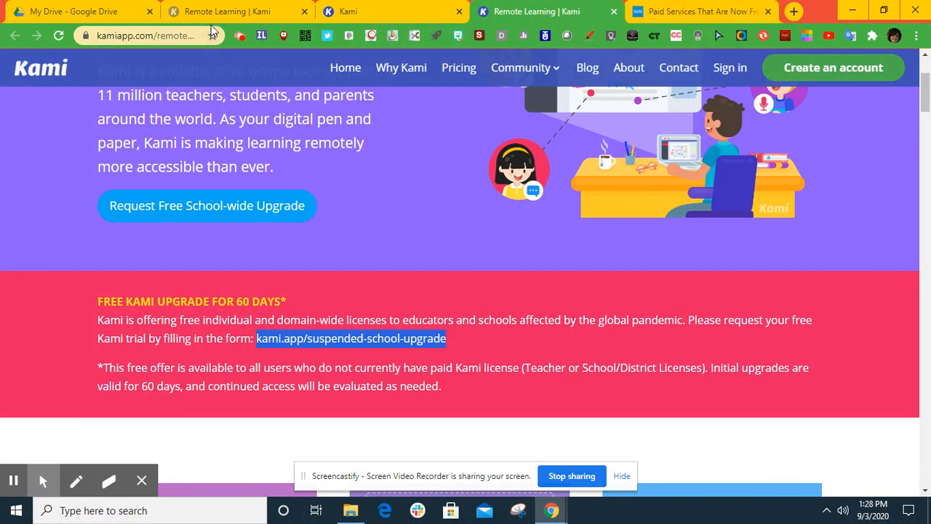
# - View the 'School Suspension Upgrade Already Redeemed' notice, then open a blank browser tab
pyautogui.click(698, 12)
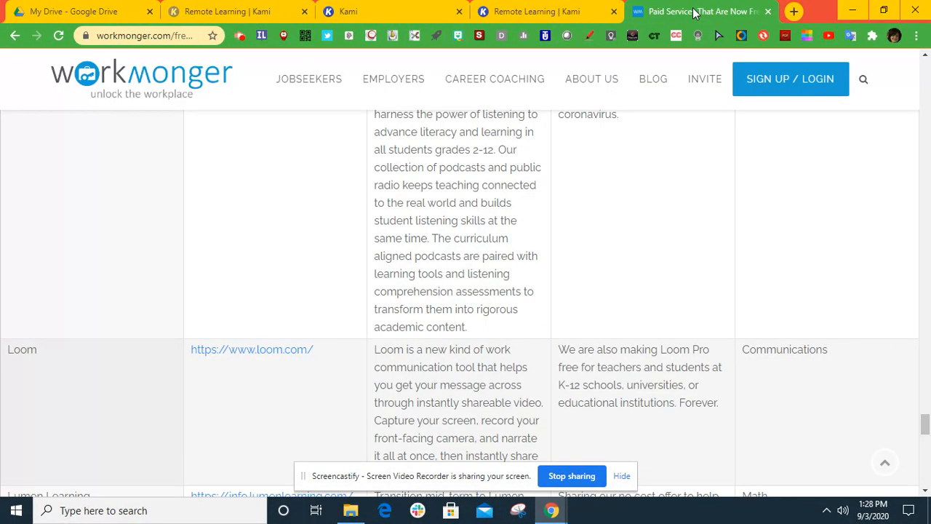
pyautogui.click(348, 11)
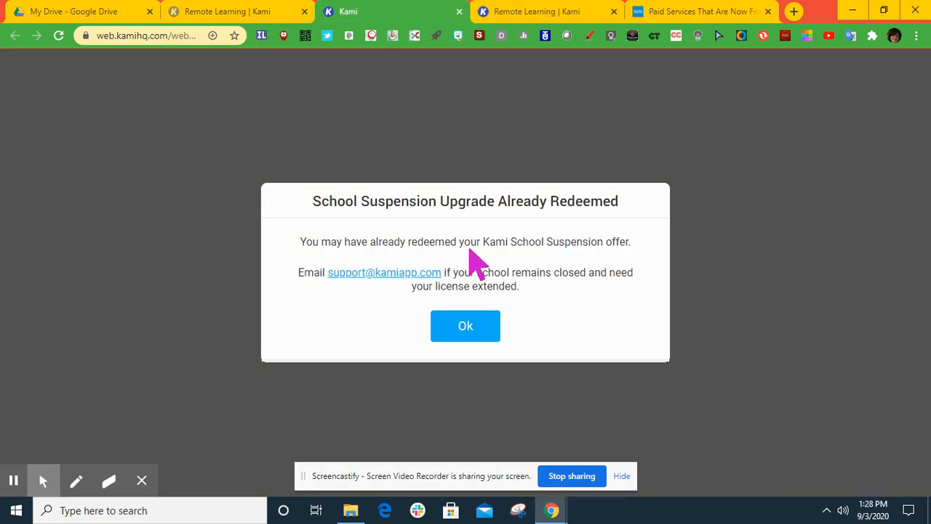
pyautogui.moveTo(480, 240)
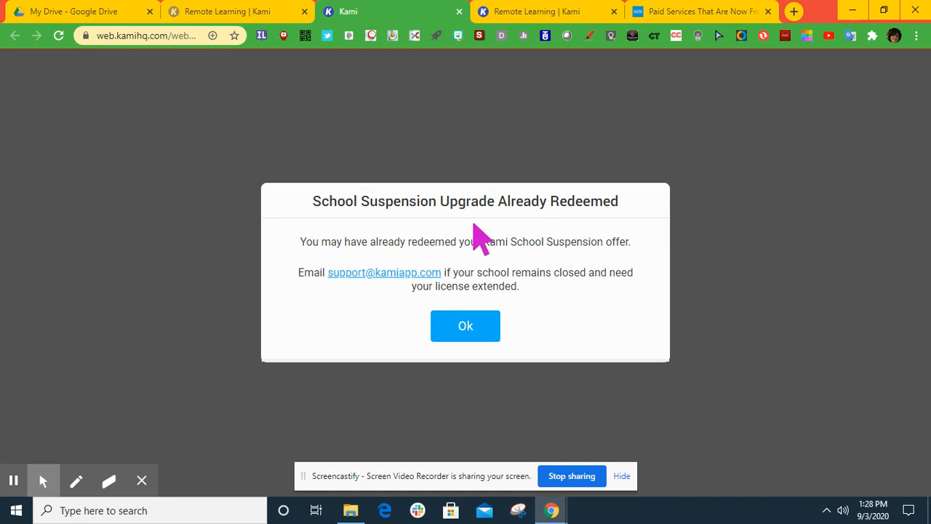
pyautogui.moveTo(501, 240)
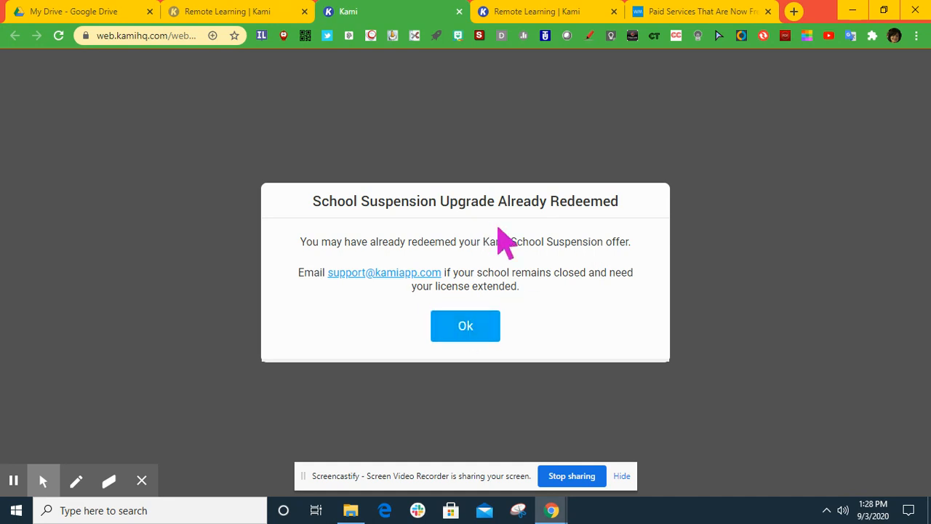
pyautogui.moveTo(709, 179)
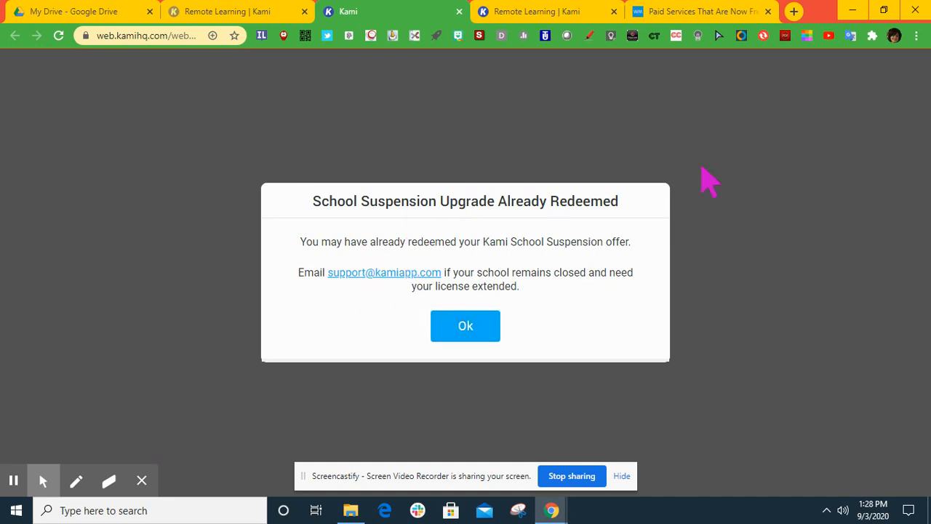
pyautogui.moveTo(745, 134)
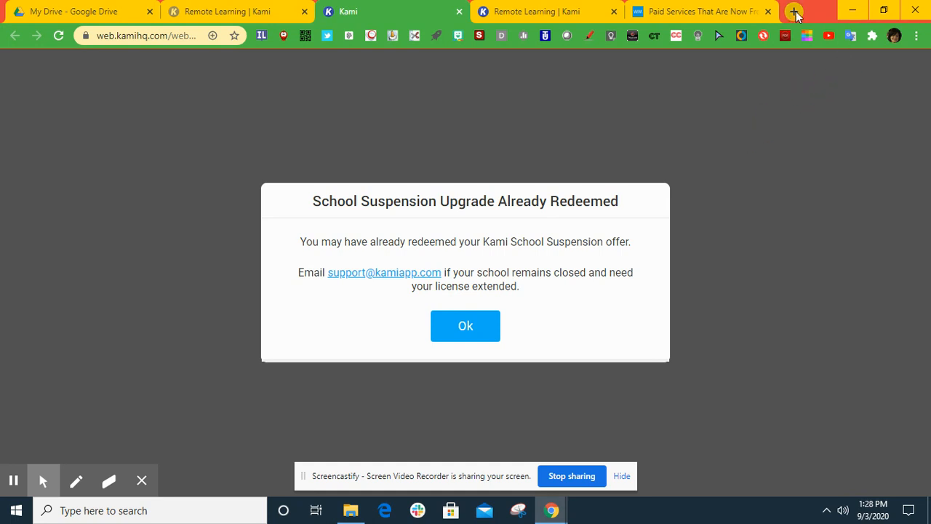
pyautogui.moveTo(795, 13)
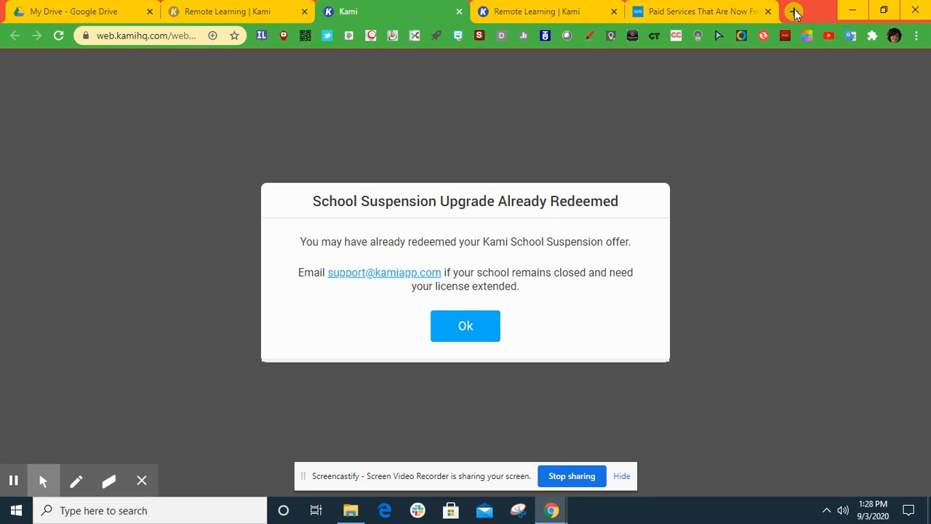
pyautogui.click(794, 11)
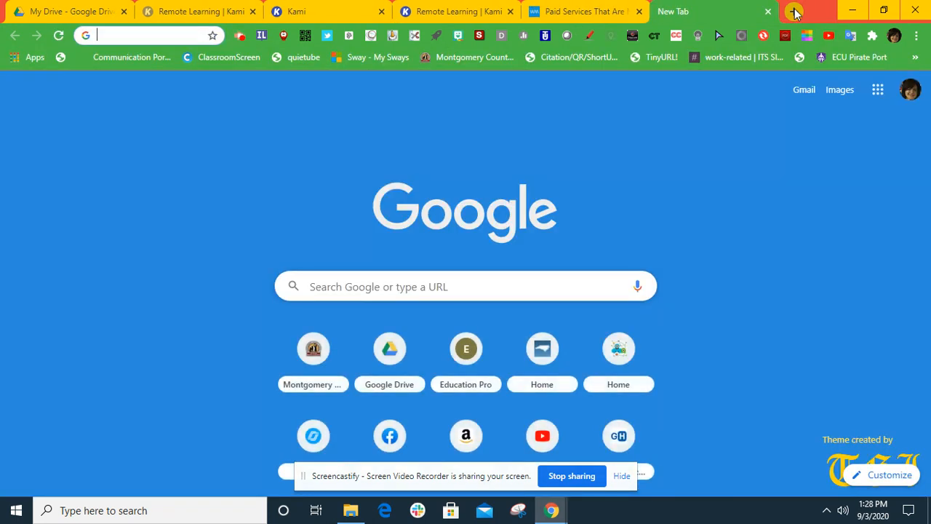
# - Search 'kami extension' and open the 'Kami Extension - PDF and Document Annotation' store listing
pyautogui.write('kami extension')
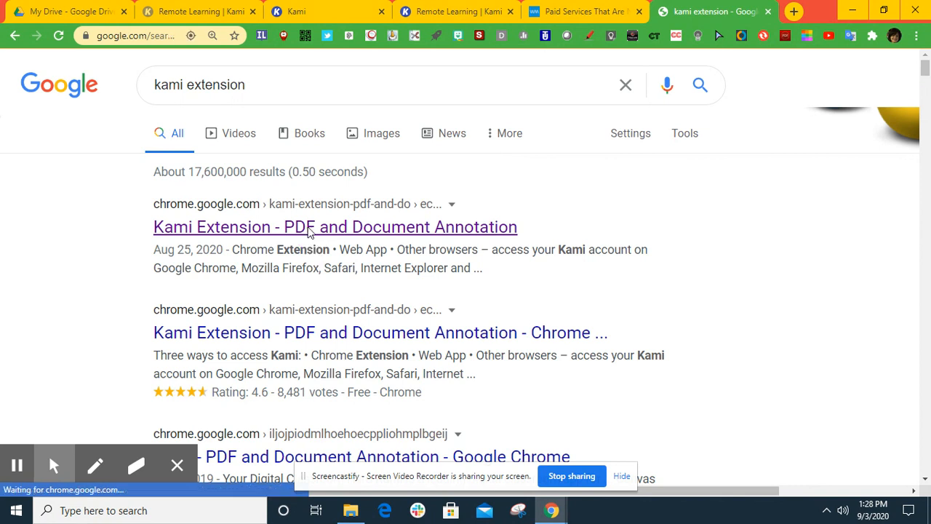
pyautogui.click(334, 227)
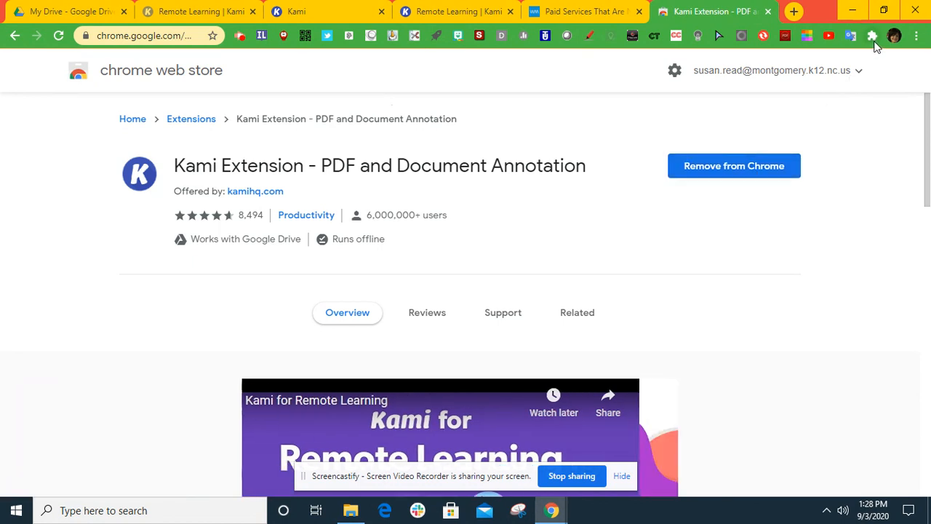
pyautogui.click(872, 35)
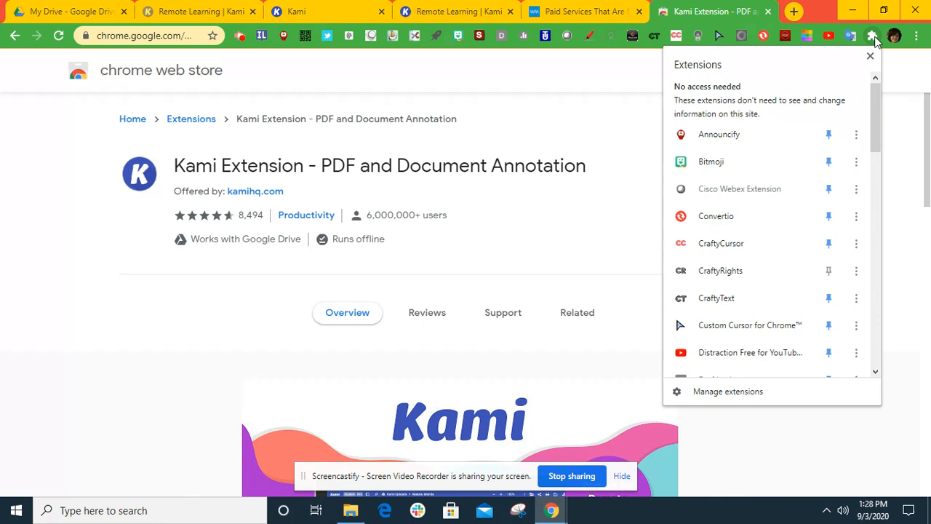
pyautogui.moveTo(742, 135)
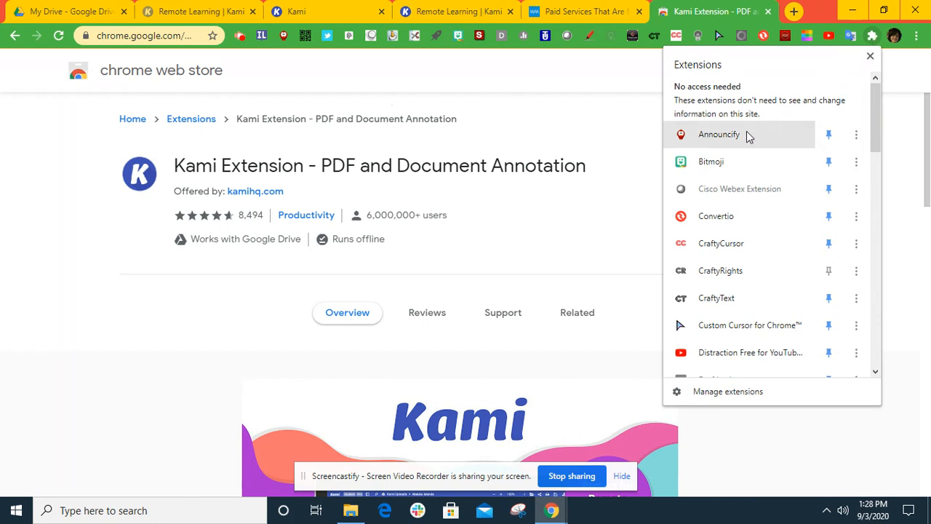
pyautogui.scroll(-3)
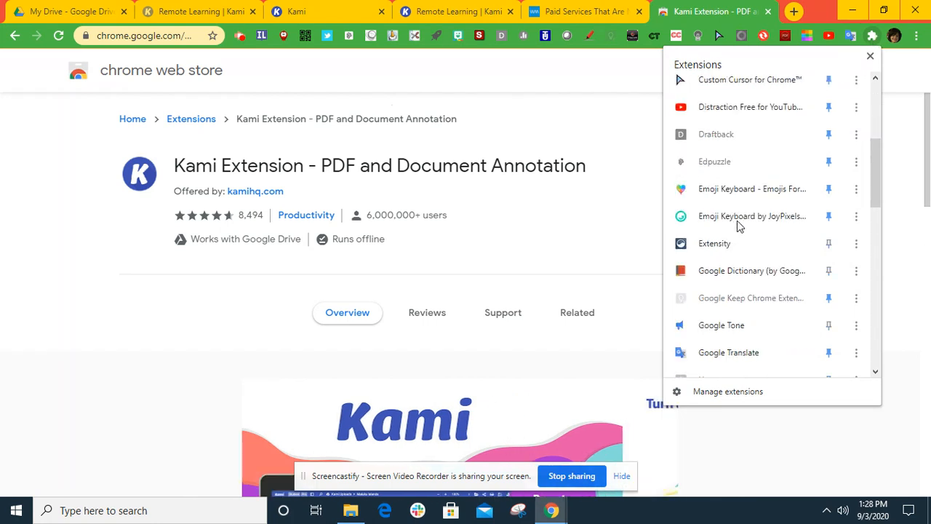
pyautogui.scroll(-3)
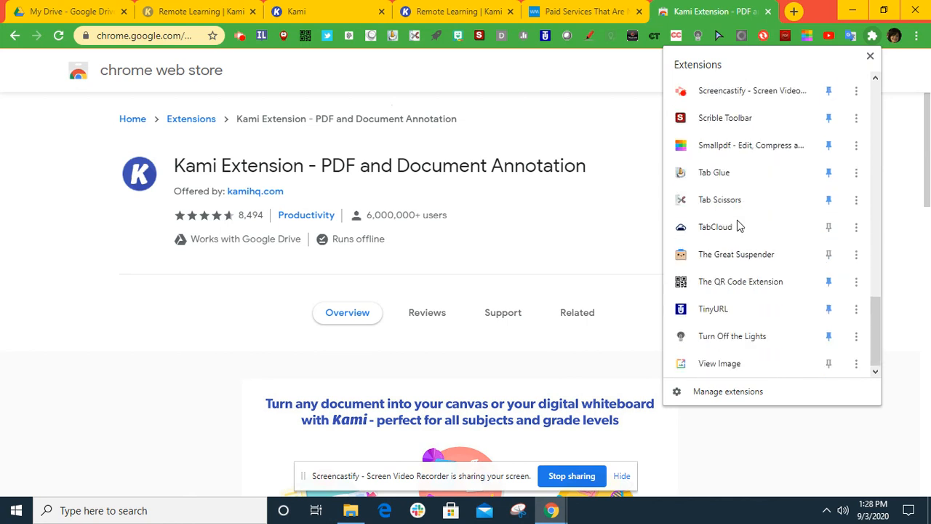
pyautogui.scroll(3)
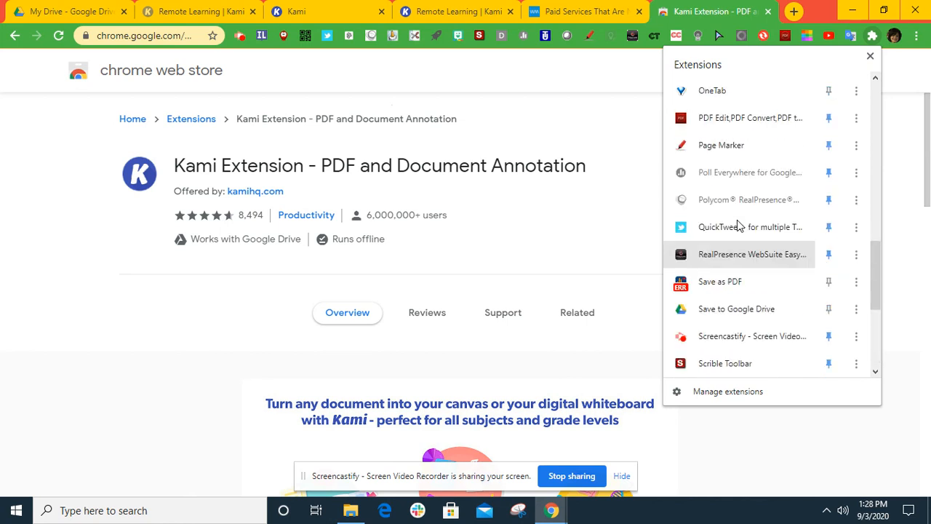
pyautogui.scroll(3)
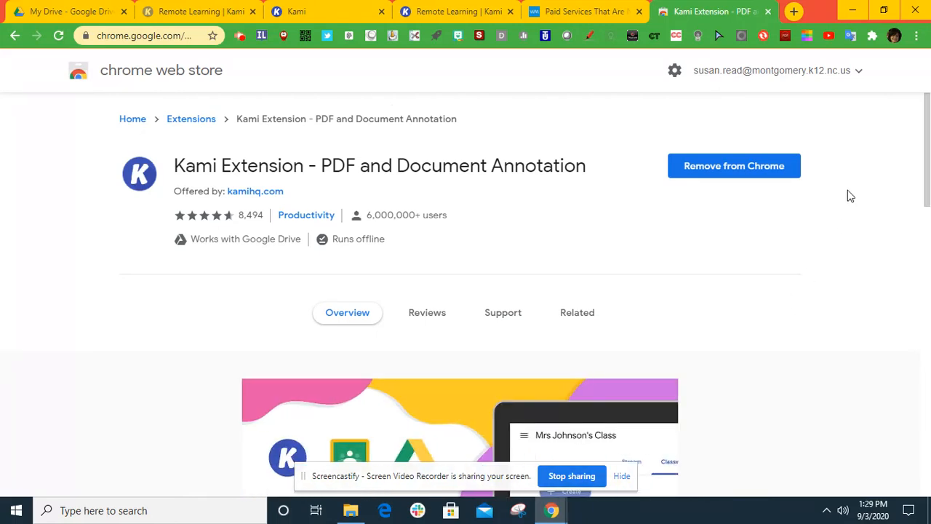
pyautogui.moveTo(593, 502)
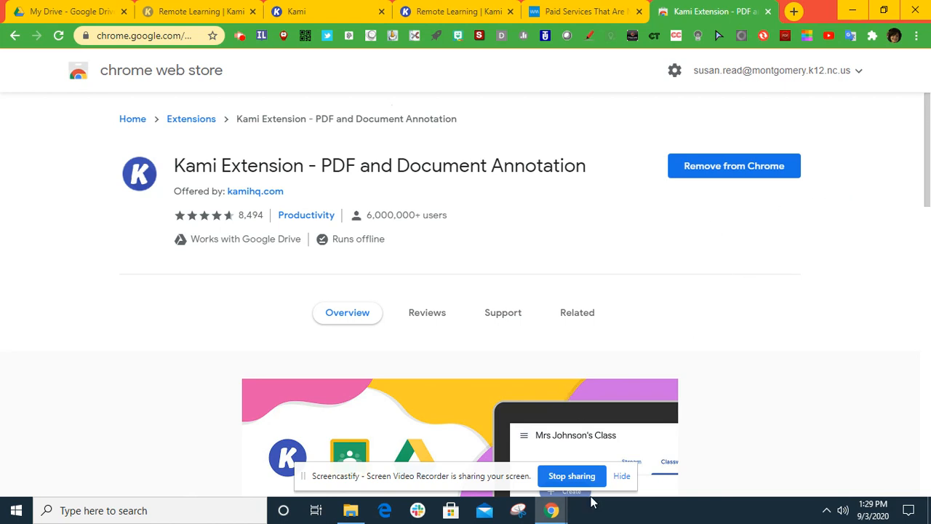